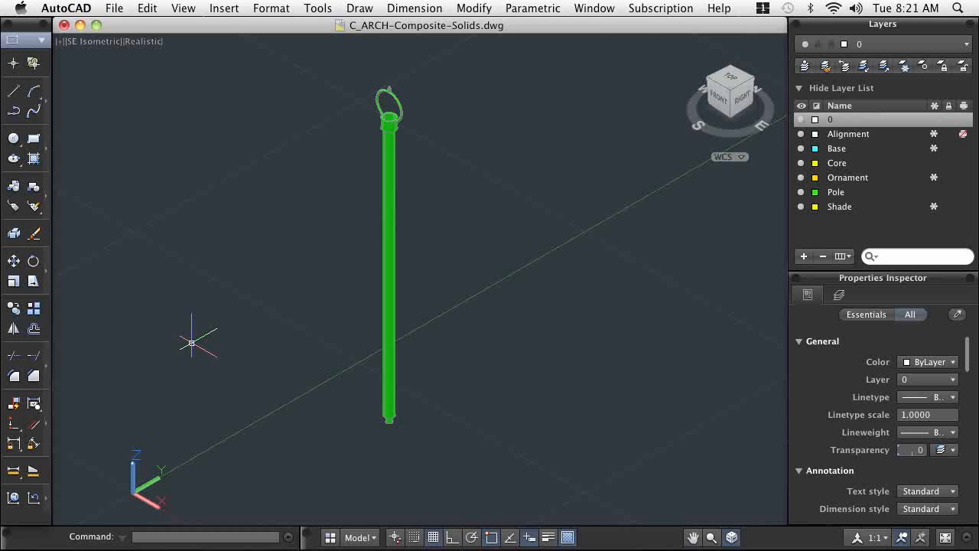
pyautogui.moveTo(192, 219)
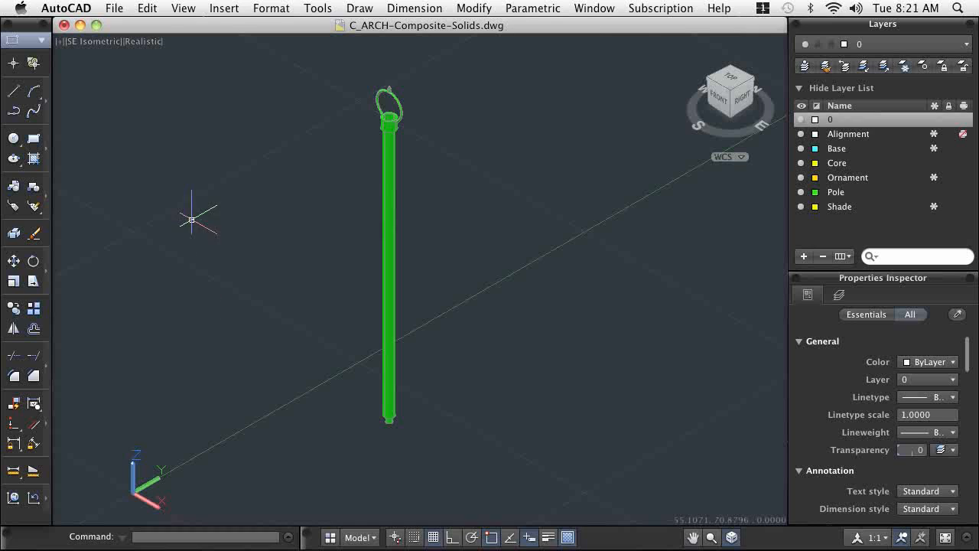
# Show the pole base as a 2D Wireframe close-up, with the 3D Modeling tool set active.
pyautogui.click(142, 42)
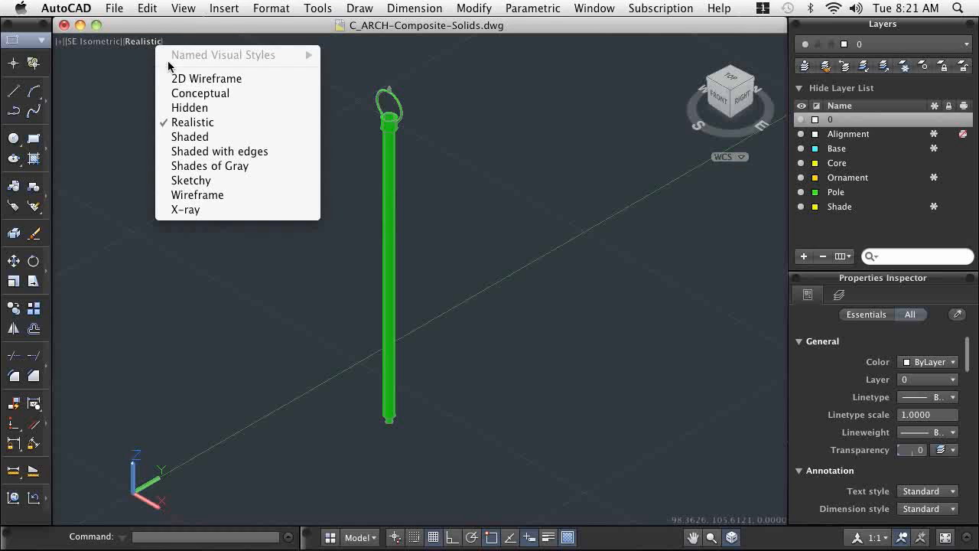
pyautogui.click(205, 78)
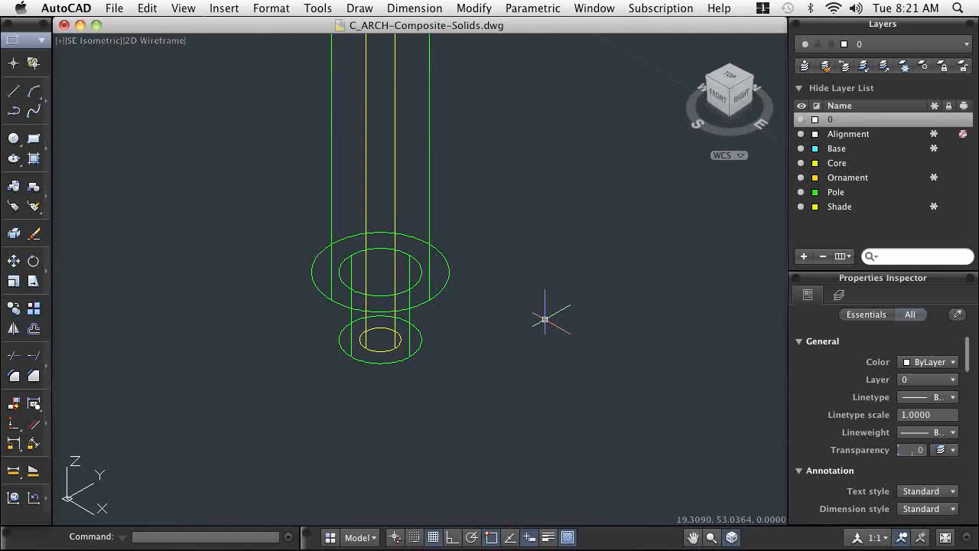
pyautogui.moveTo(69, 61)
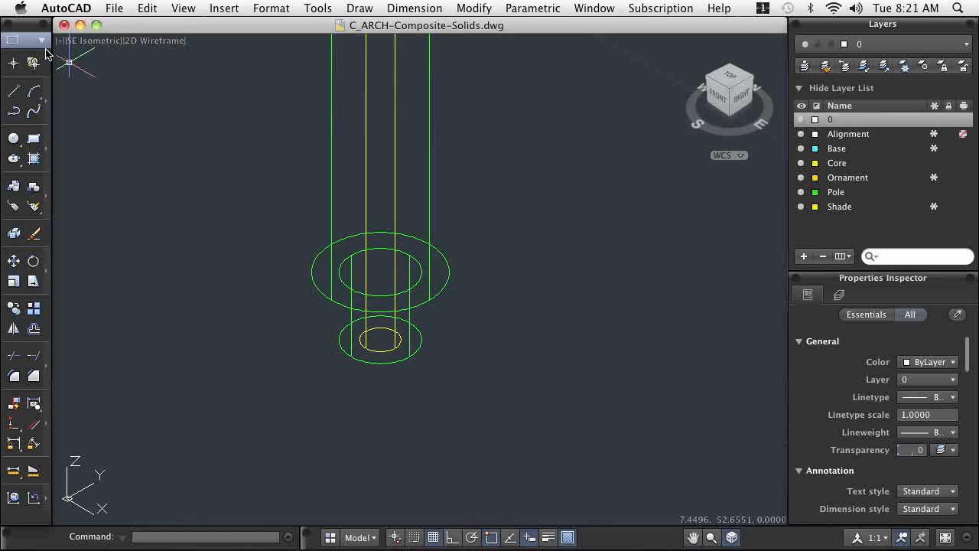
pyautogui.click(39, 39)
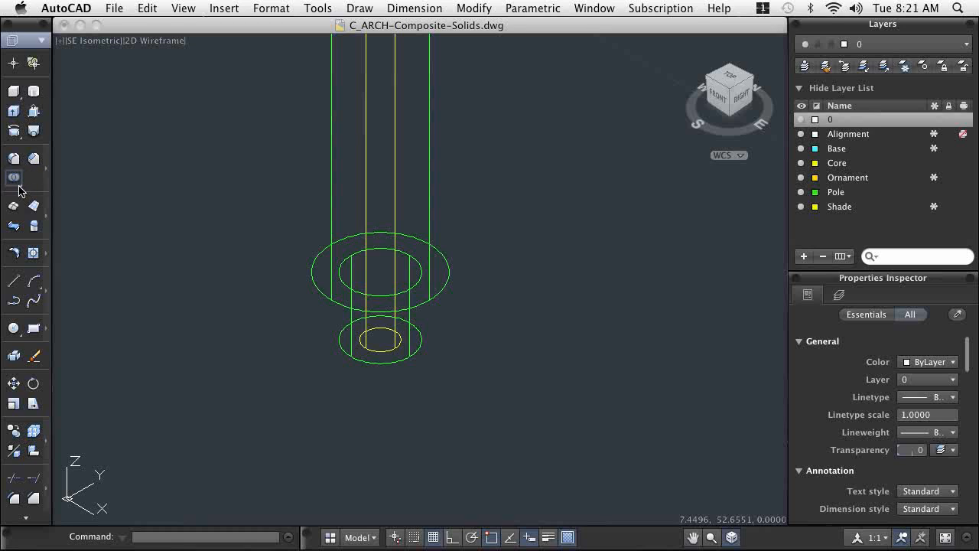
# Switch to Realistic shading and bring the yellow shade and the pole's top ring into view.
pyautogui.click(13, 177)
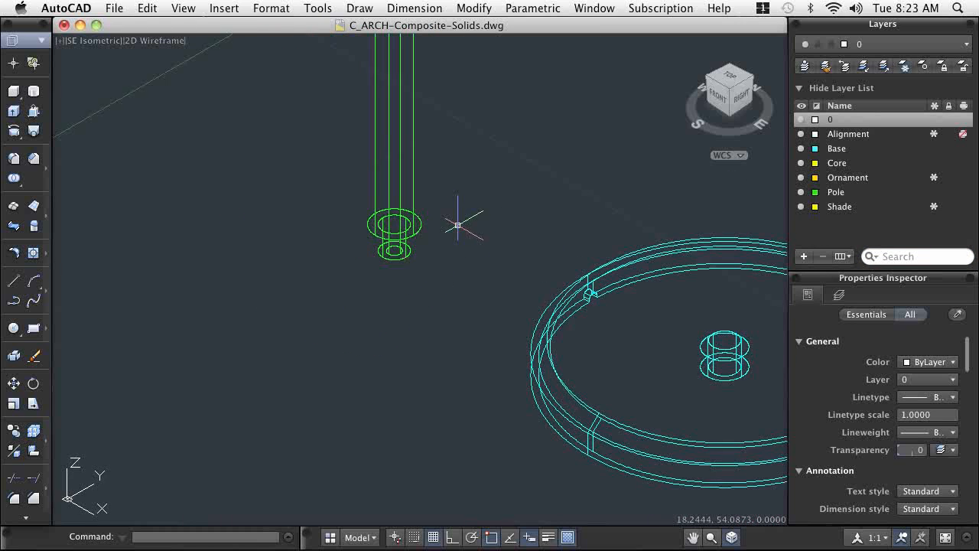
pyautogui.click(153, 41)
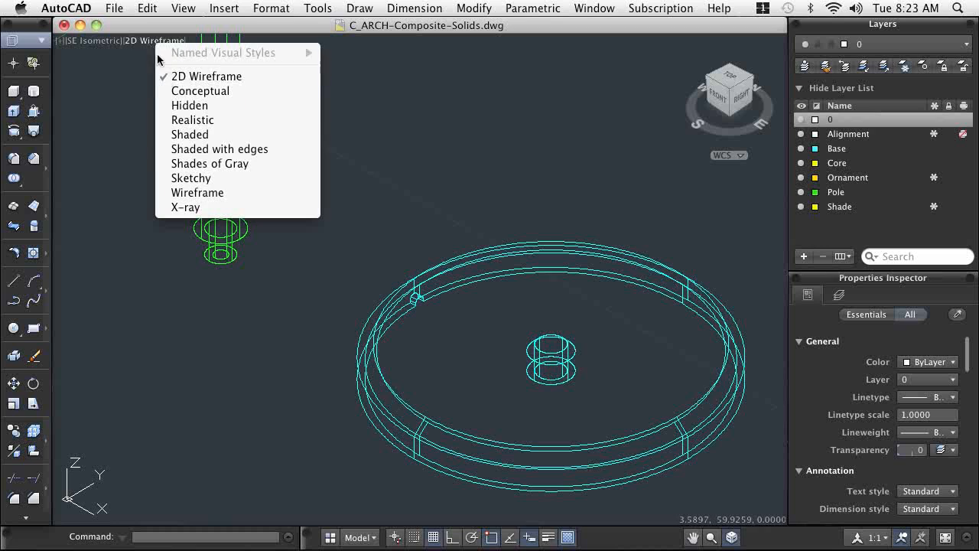
pyautogui.click(192, 120)
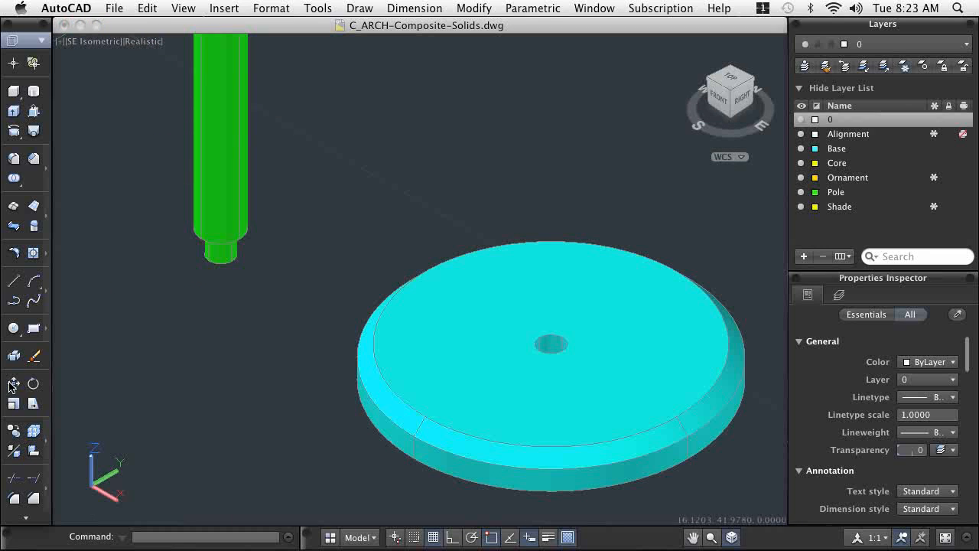
pyautogui.click(13, 383)
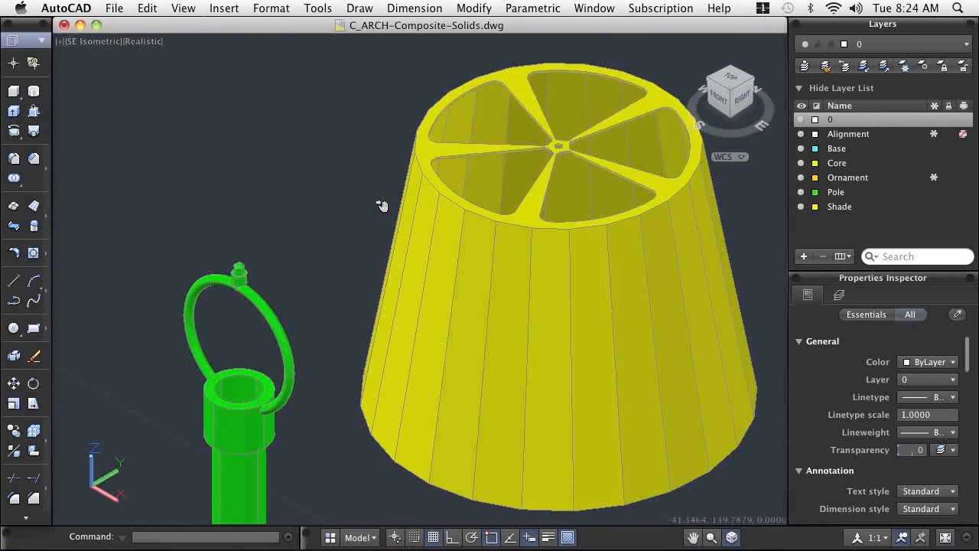
# Zoom into the shade hub in 2D Wireframe, then render it with a shaded visual style.
pyautogui.click(141, 41)
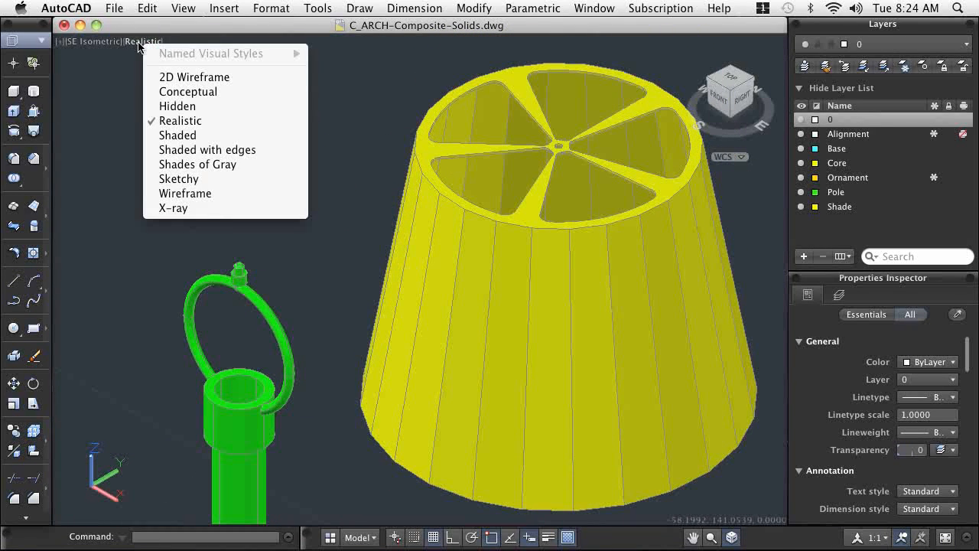
pyautogui.click(194, 77)
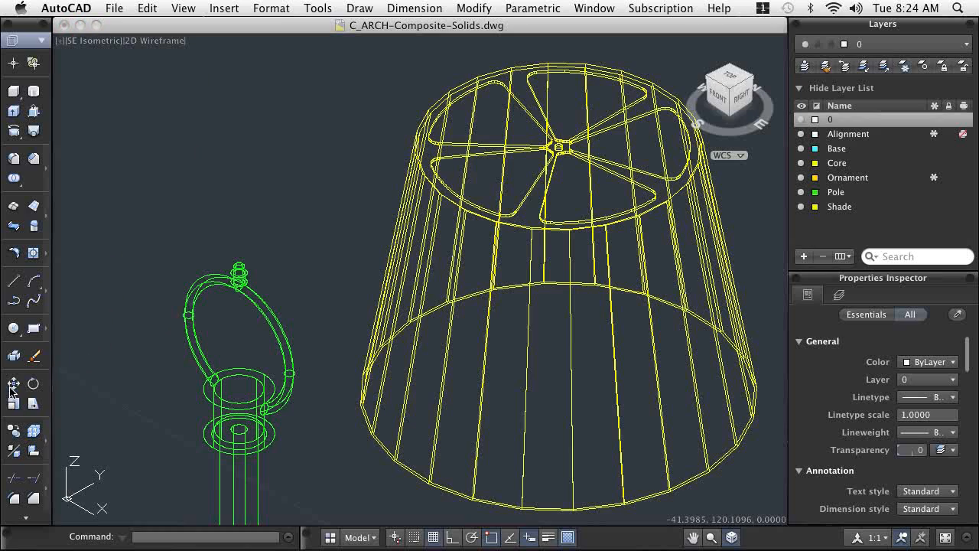
pyautogui.click(13, 383)
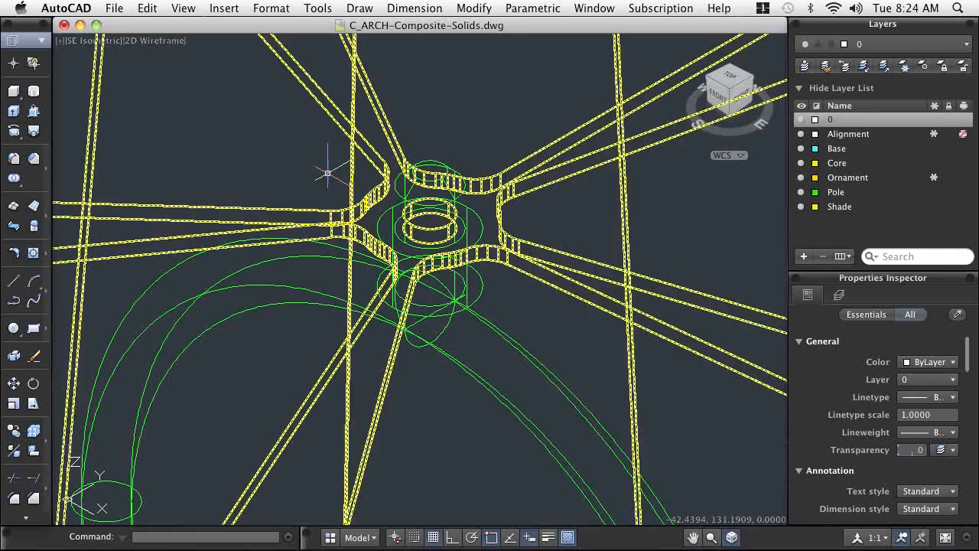
pyautogui.click(162, 41)
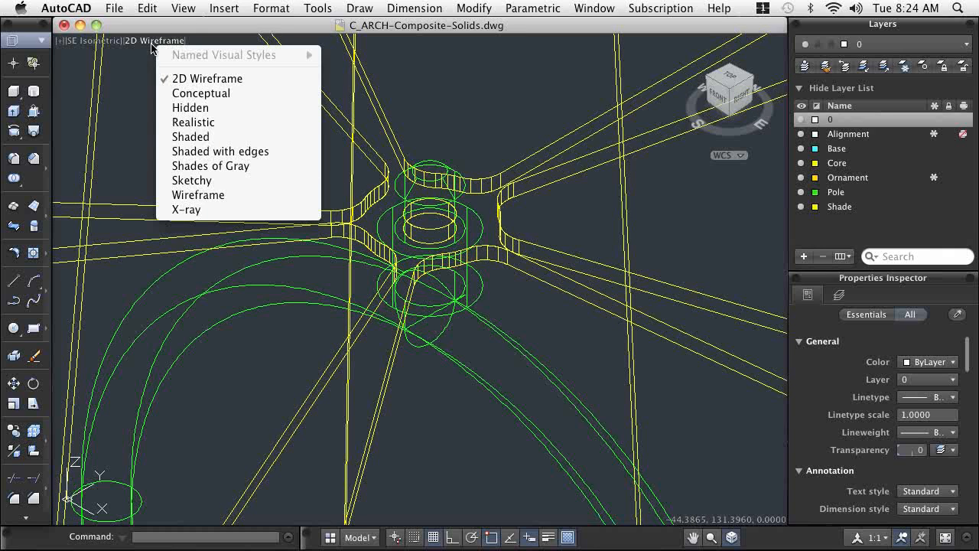
pyautogui.click(191, 136)
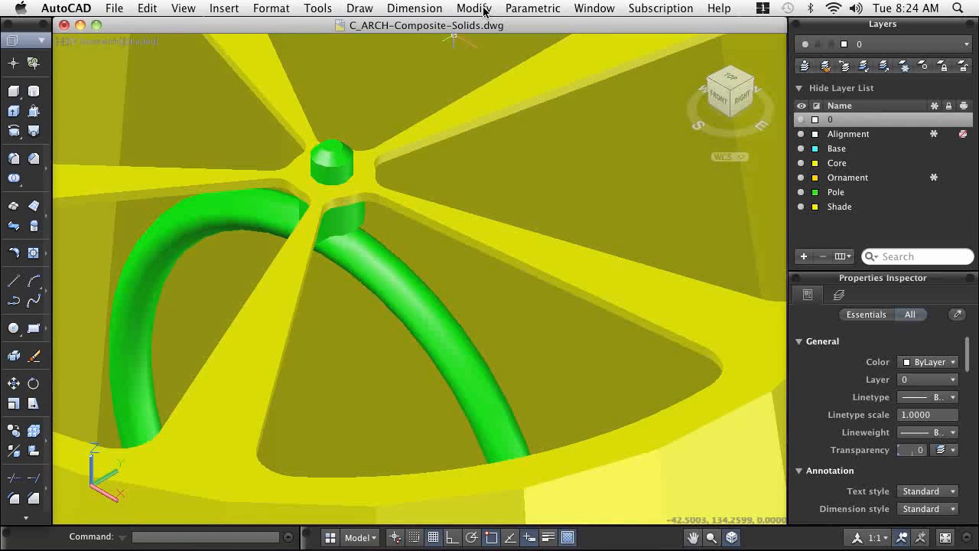
# Run Interference Checking on the shade and pole, and zoom in on the interfering pair.
pyautogui.click(474, 9)
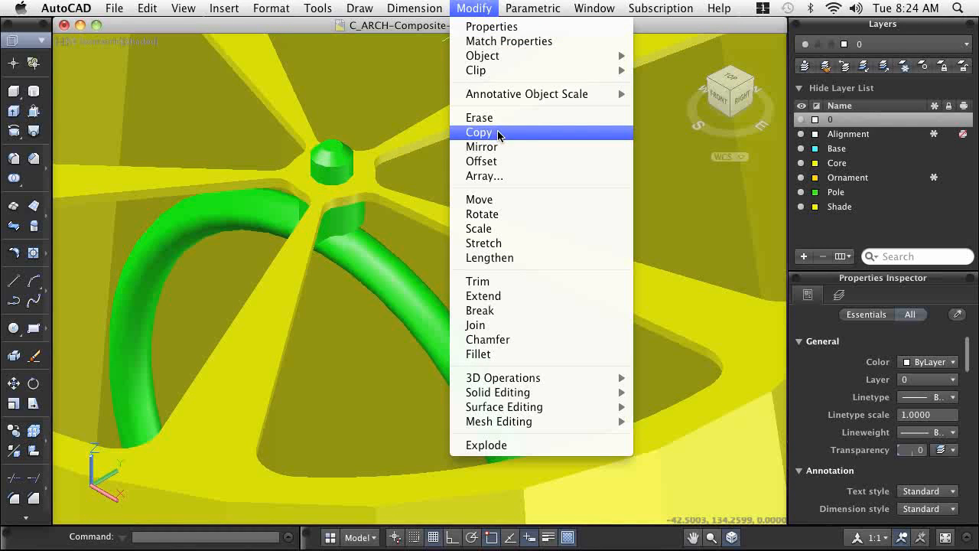
pyautogui.moveTo(502, 377)
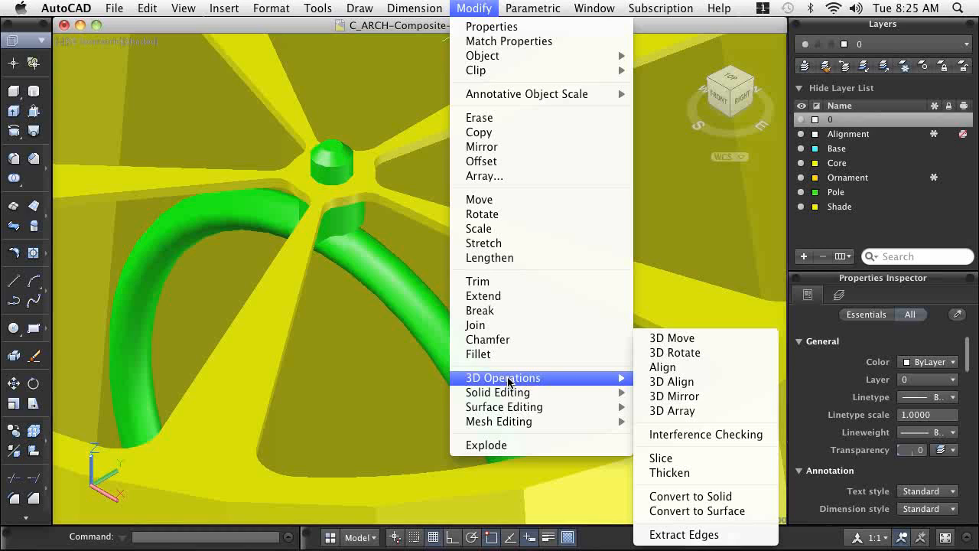
pyautogui.moveTo(704, 434)
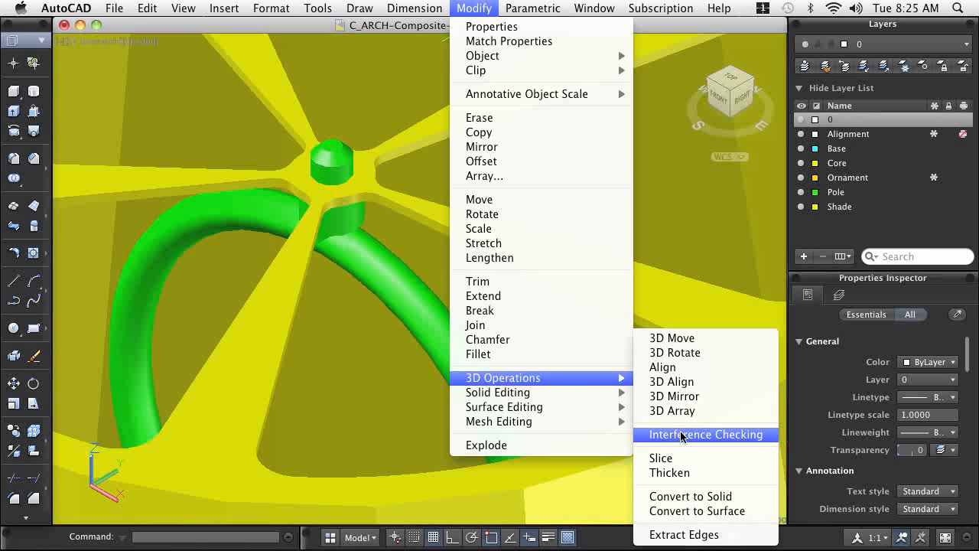
pyautogui.moveTo(684, 442)
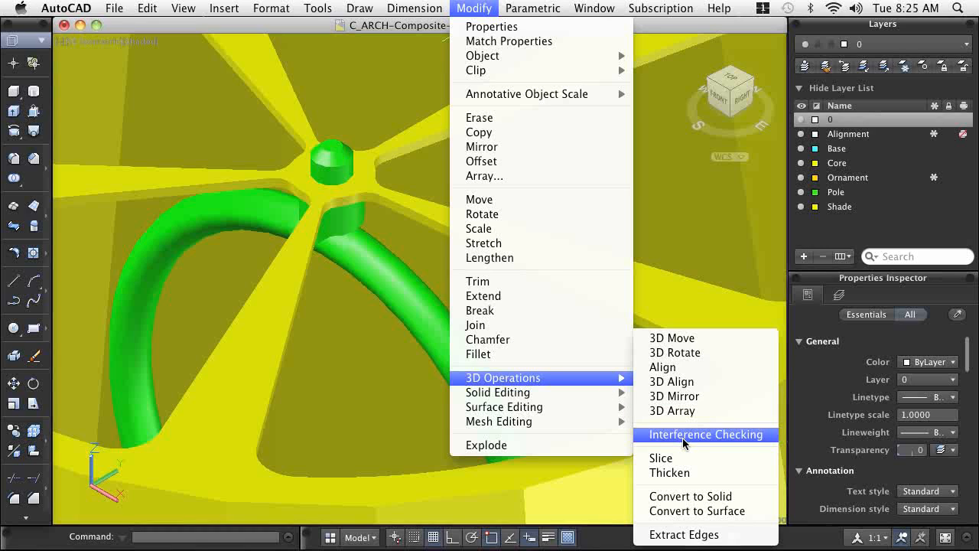
pyautogui.click(702, 435)
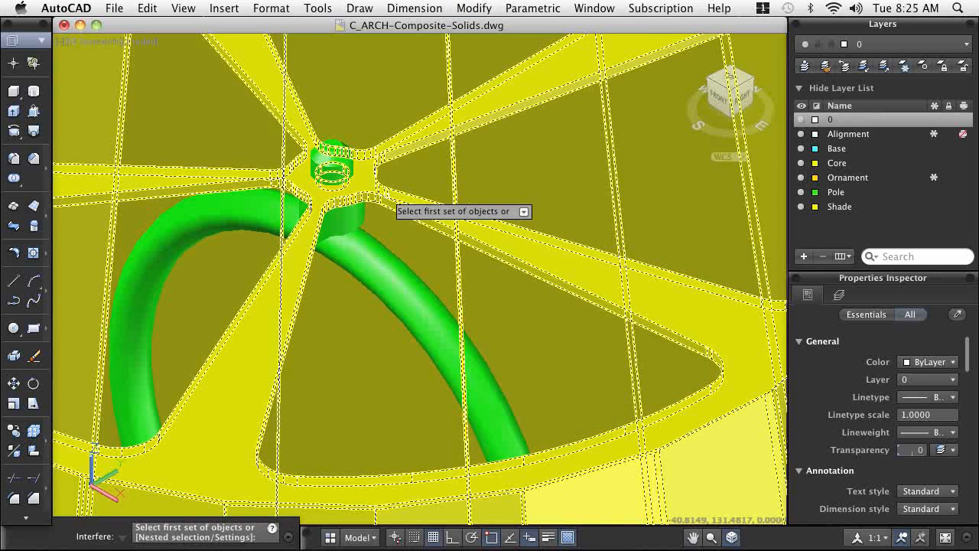
pyautogui.click(329, 161)
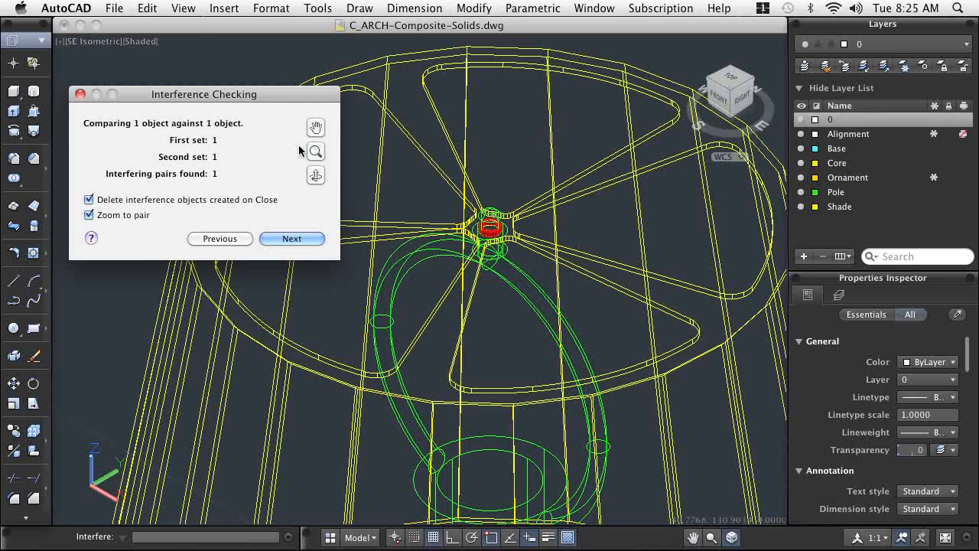
pyautogui.click(89, 199)
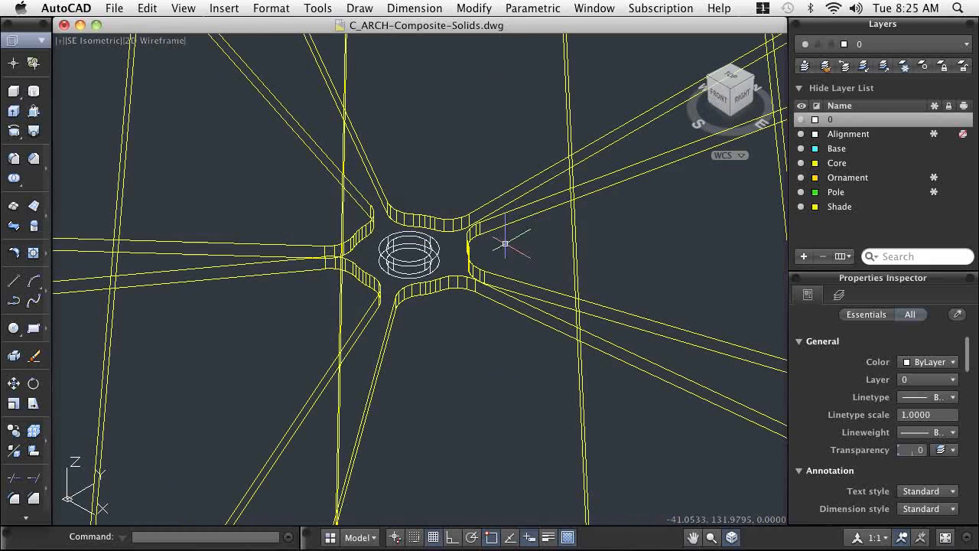
# Subtract the interference cylinder from the shade solid to cut the pole hole.
pyautogui.click(409, 256)
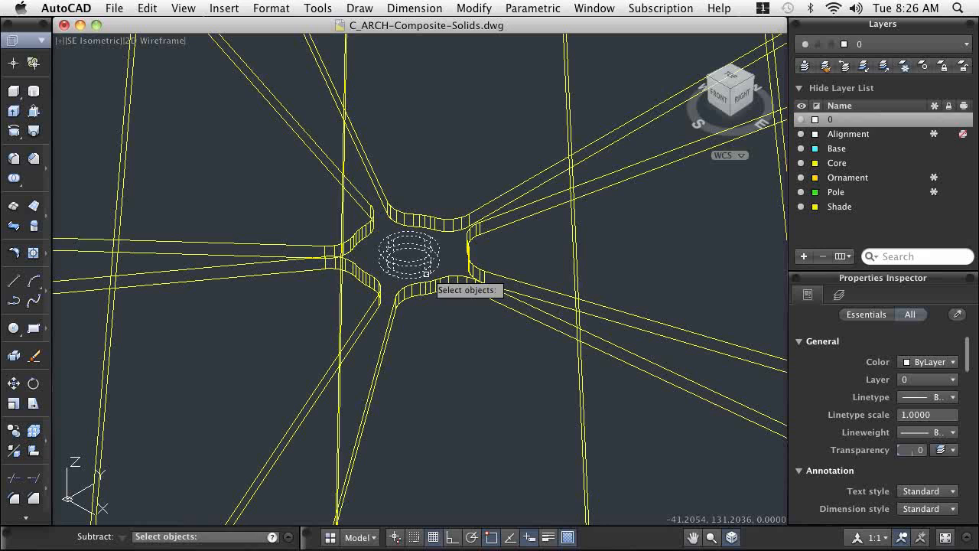
pyautogui.click(162, 40)
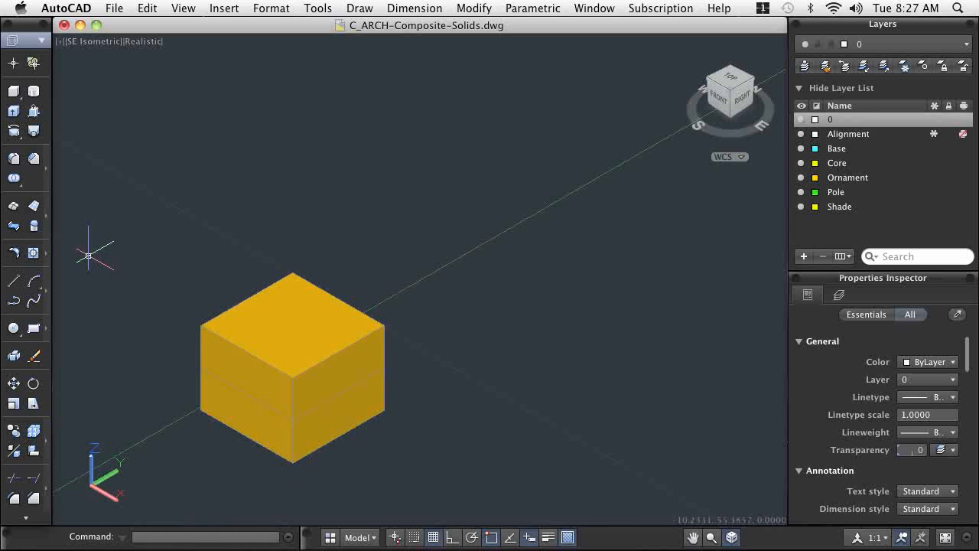
# Subtract the box from the ornament and move the ornament onto the base ring.
pyautogui.click(13, 177)
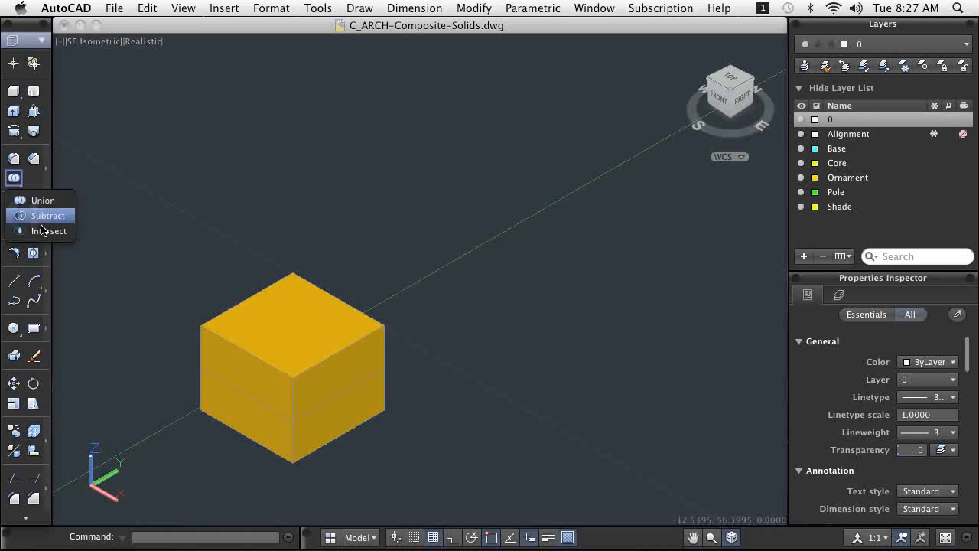
pyautogui.click(49, 231)
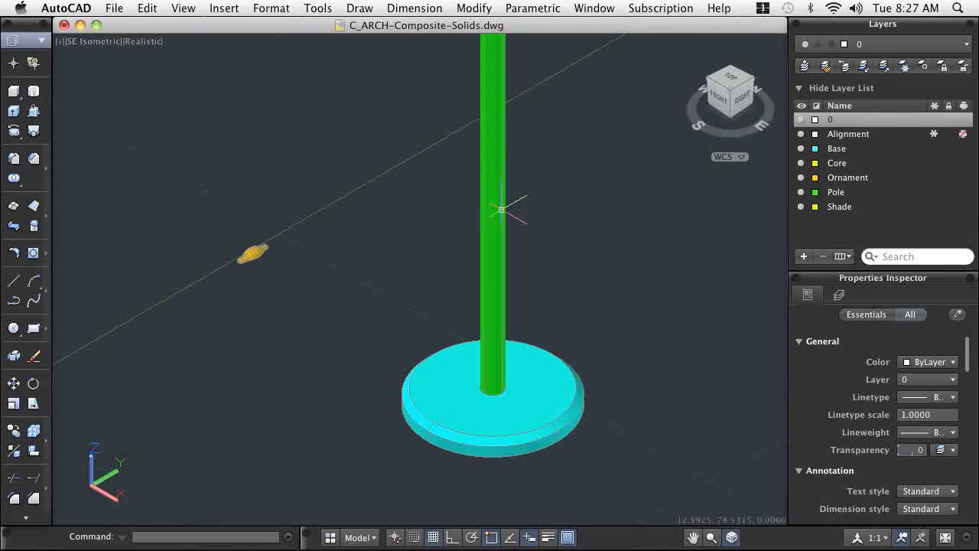
pyautogui.moveTo(599, 271)
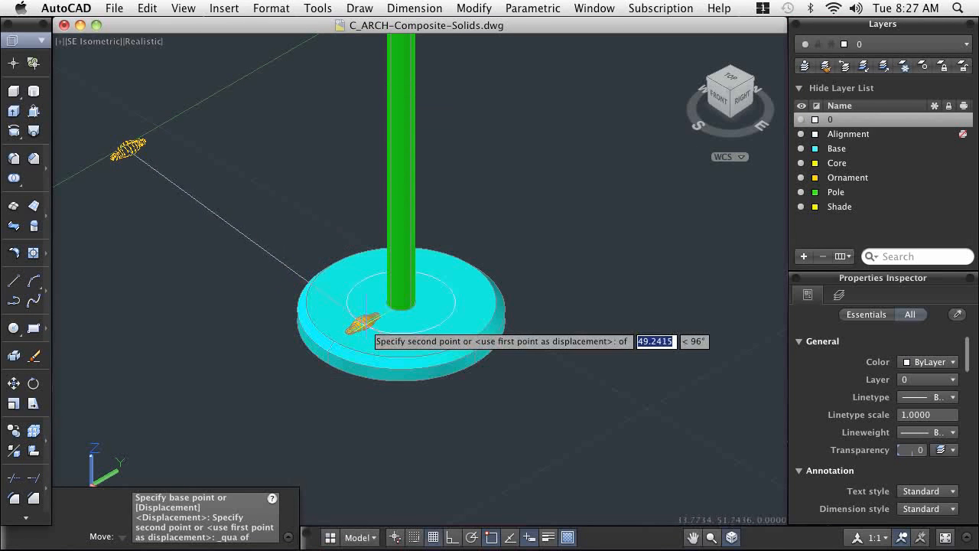
pyautogui.click(441, 421)
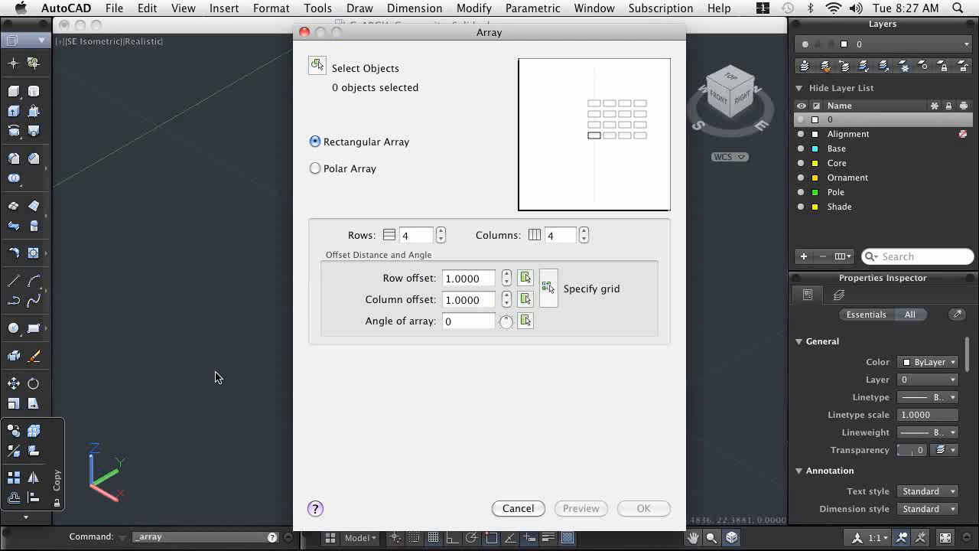
# Polar-array the ornament into 6 copies around the base centre.
pyautogui.click(314, 168)
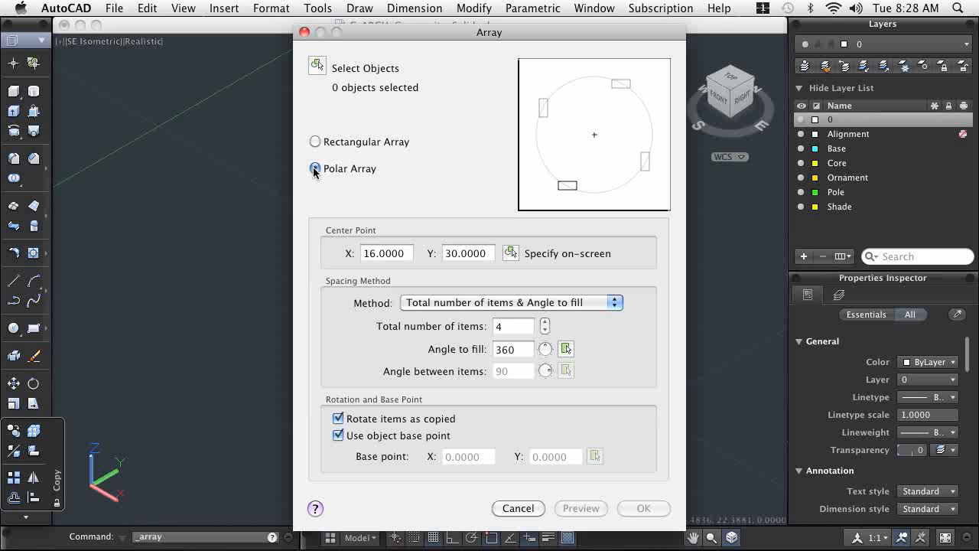
pyautogui.click(317, 68)
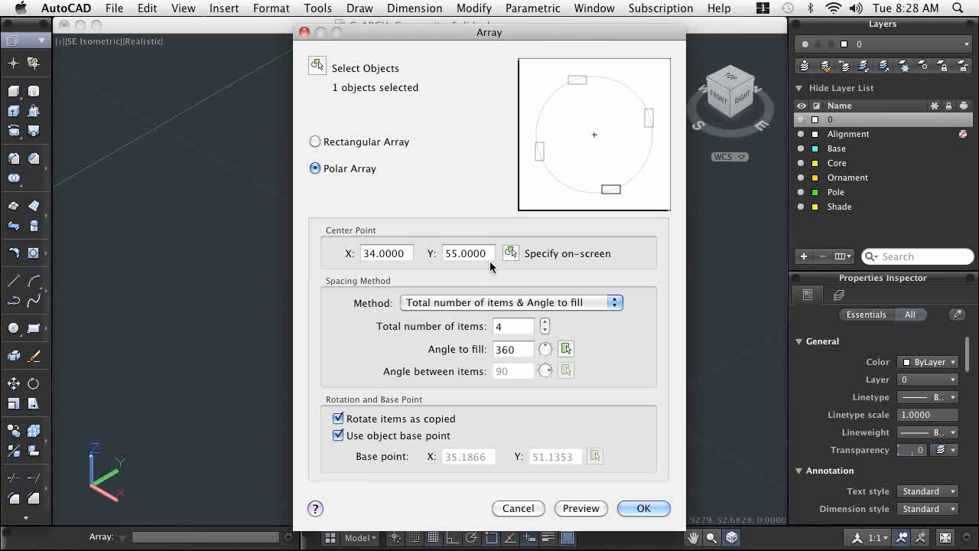
pyautogui.click(511, 253)
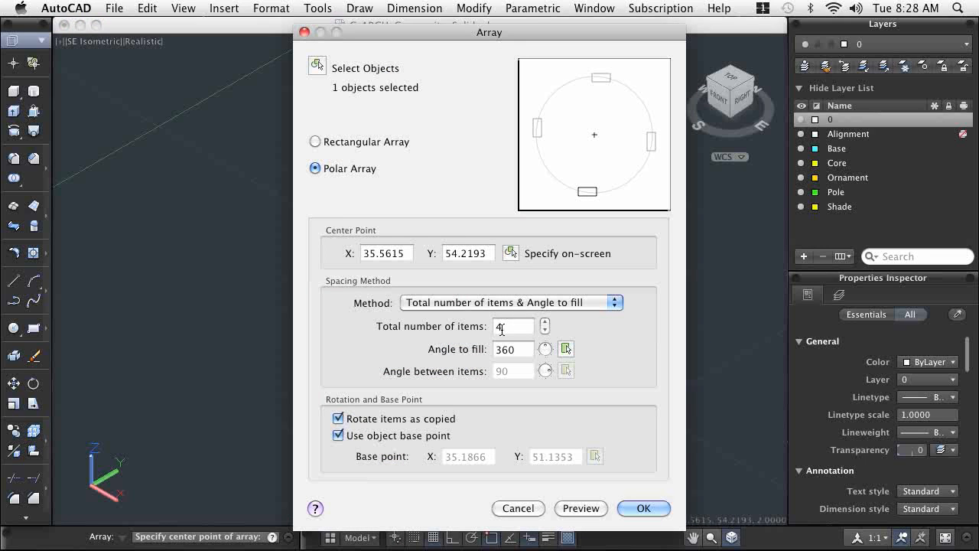
pyautogui.write('6')
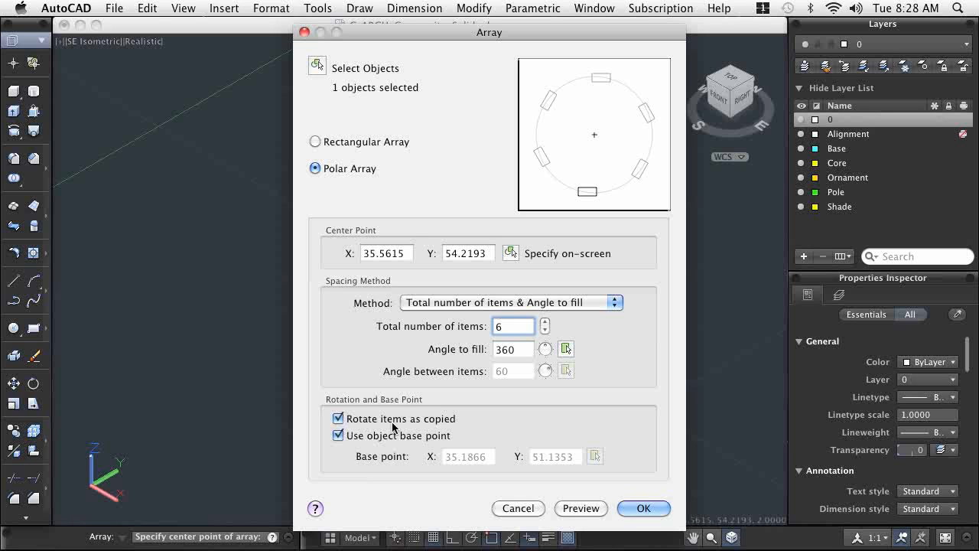
pyautogui.click(643, 508)
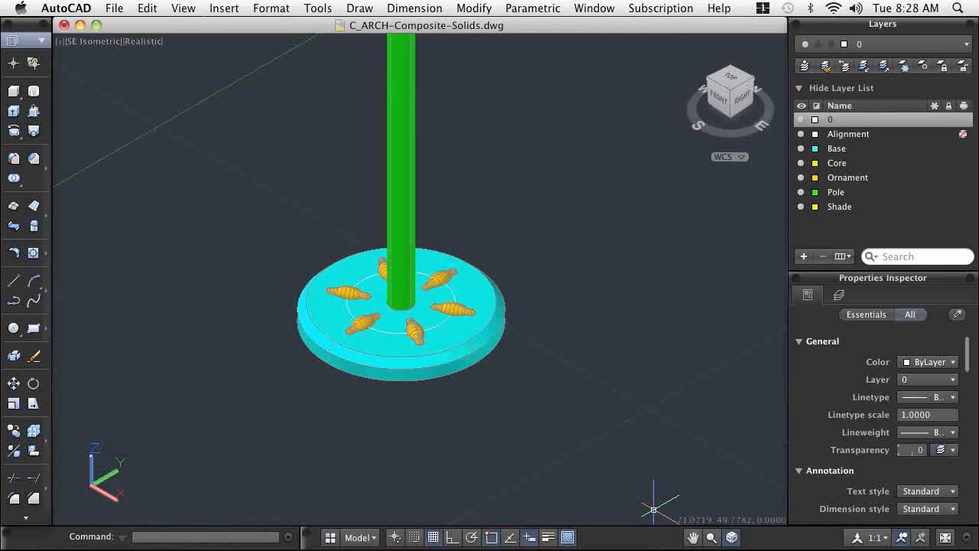